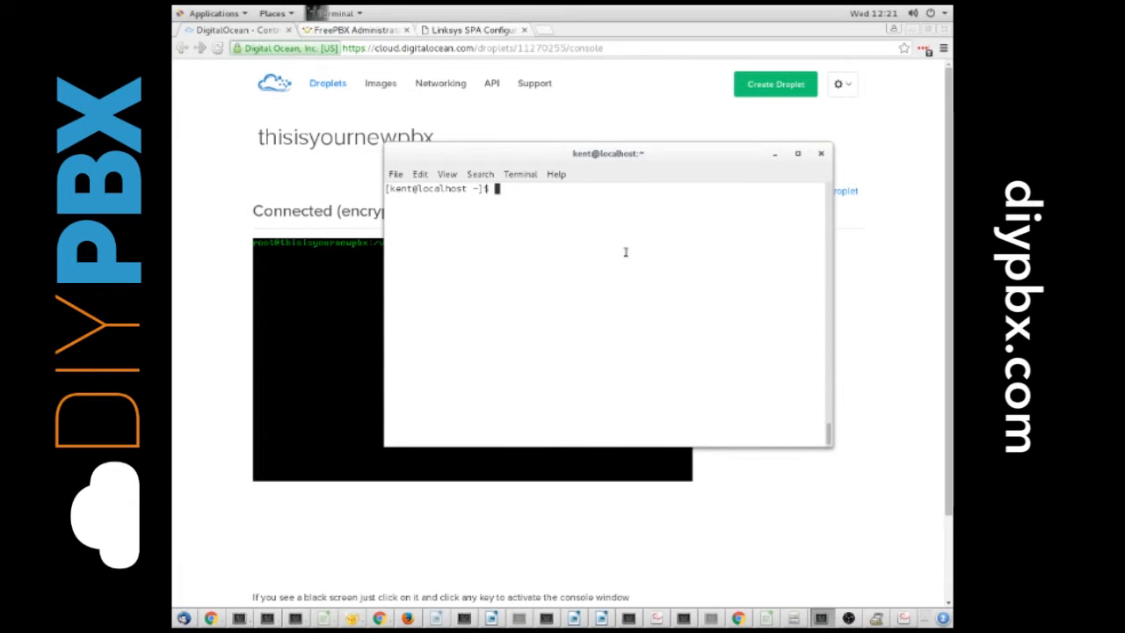
type("ssh -v root@162.243.26.180")
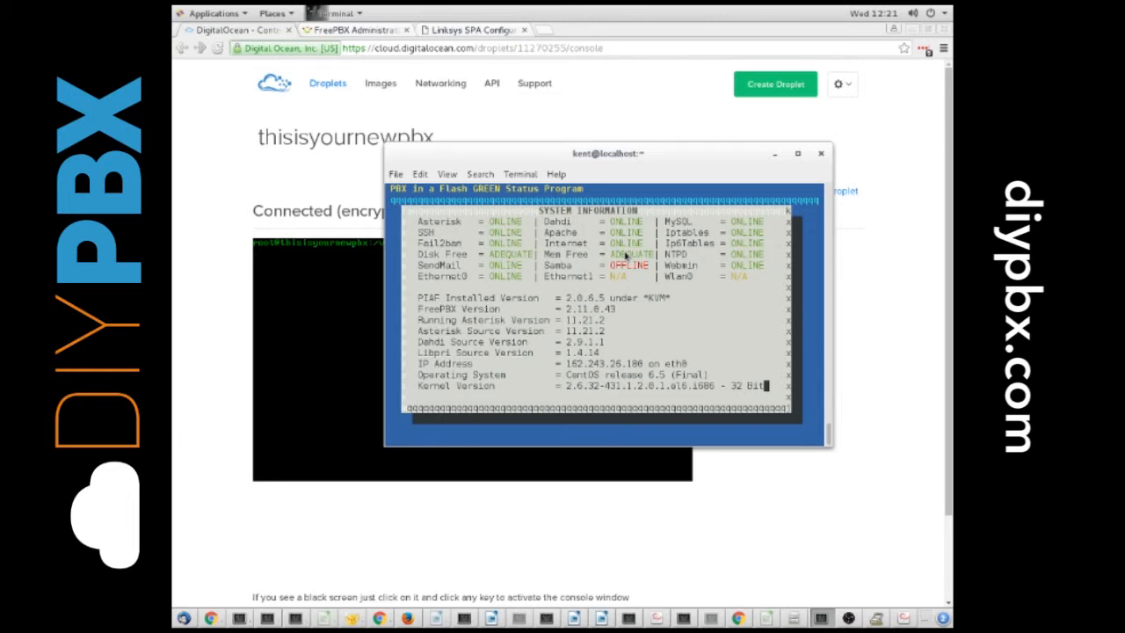
type("iptables -L")
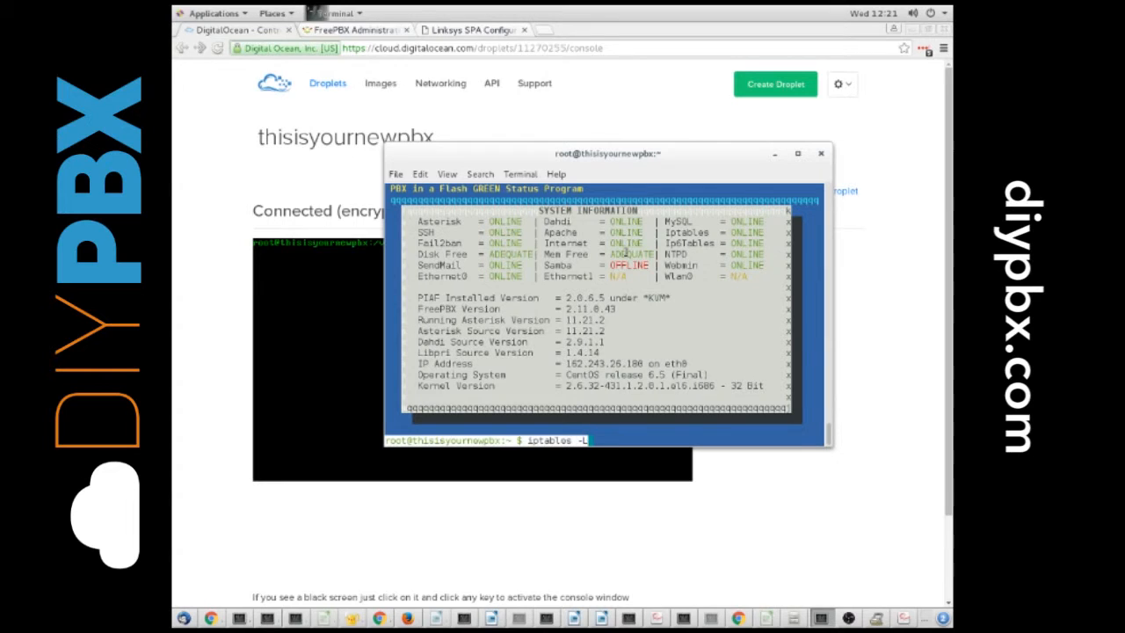
type("-n")
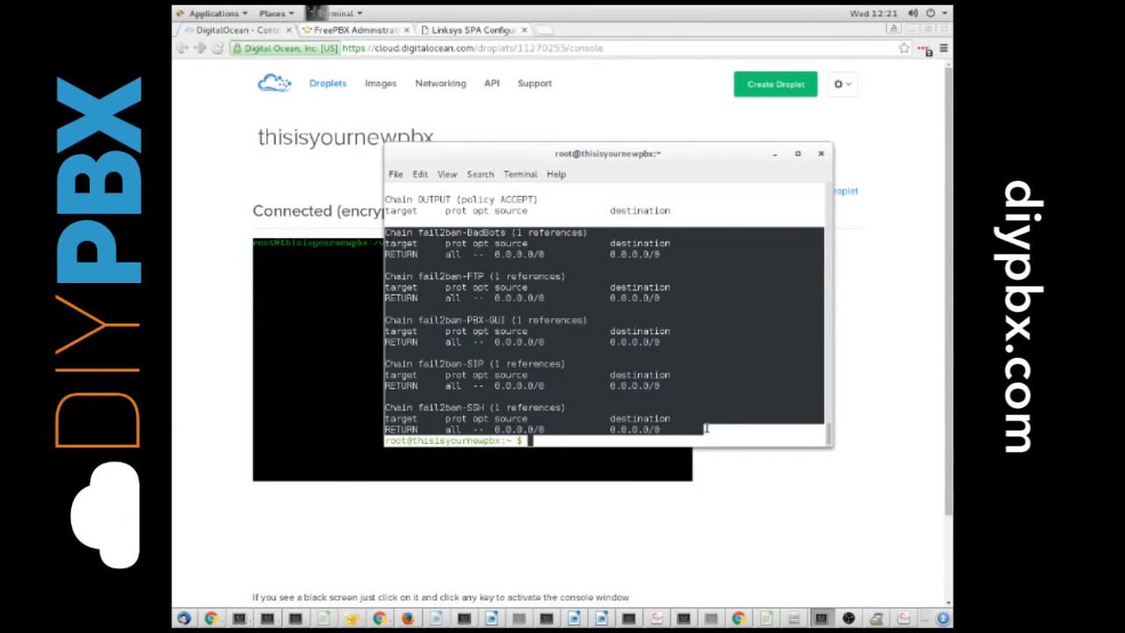
mouse_move(718, 422)
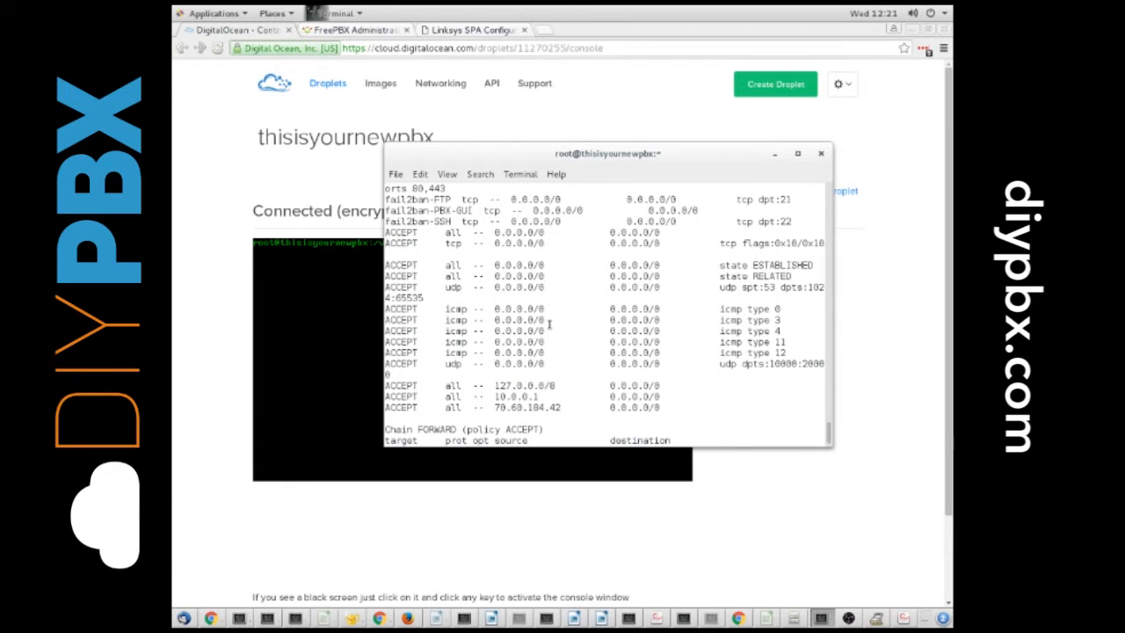
scroll("down", 3)
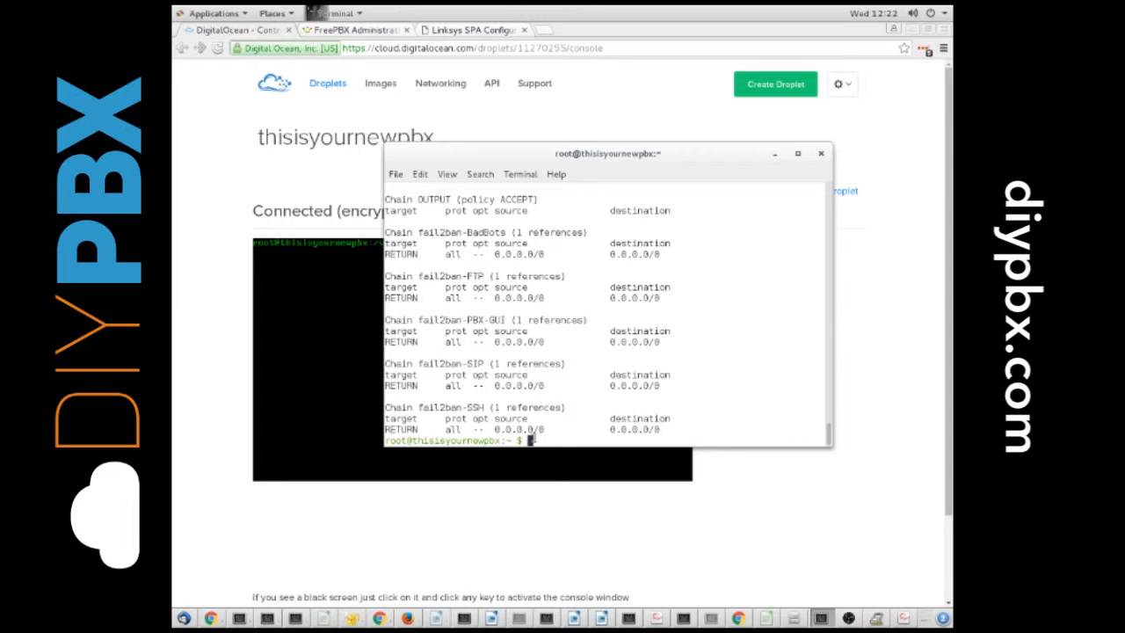
type("logo")
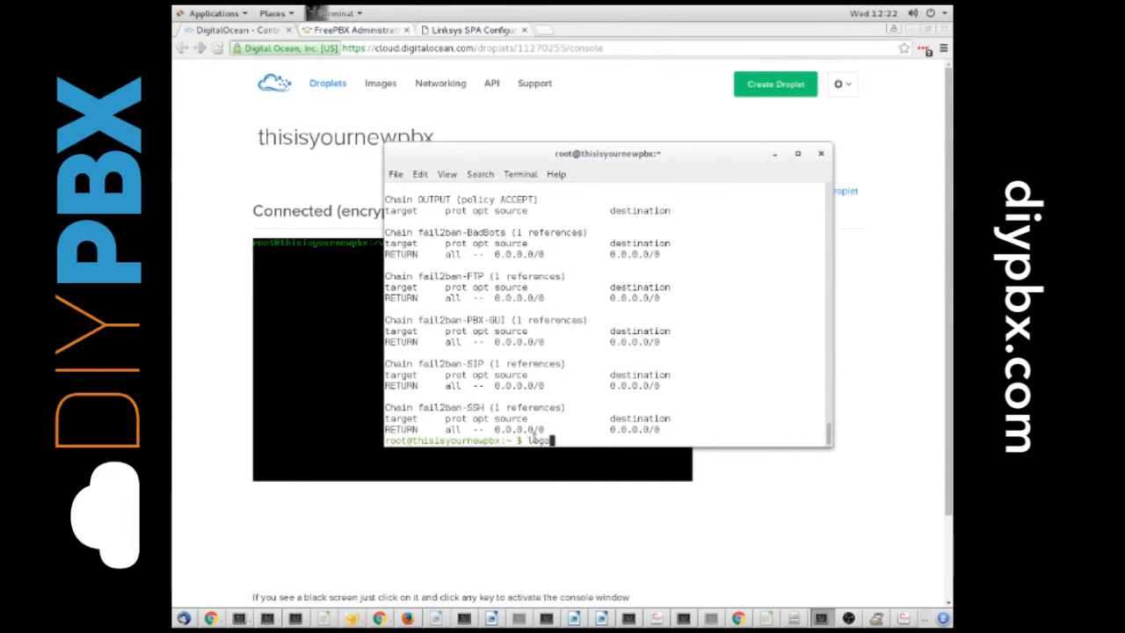
key("Return")
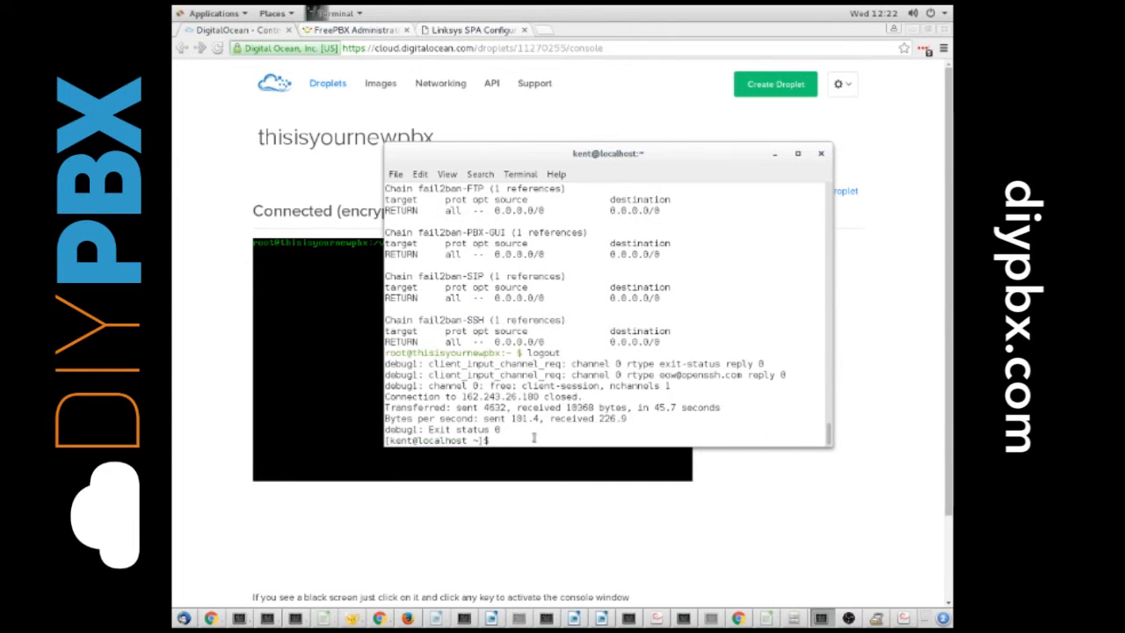
type("ssh -v root@162.243.26.180")
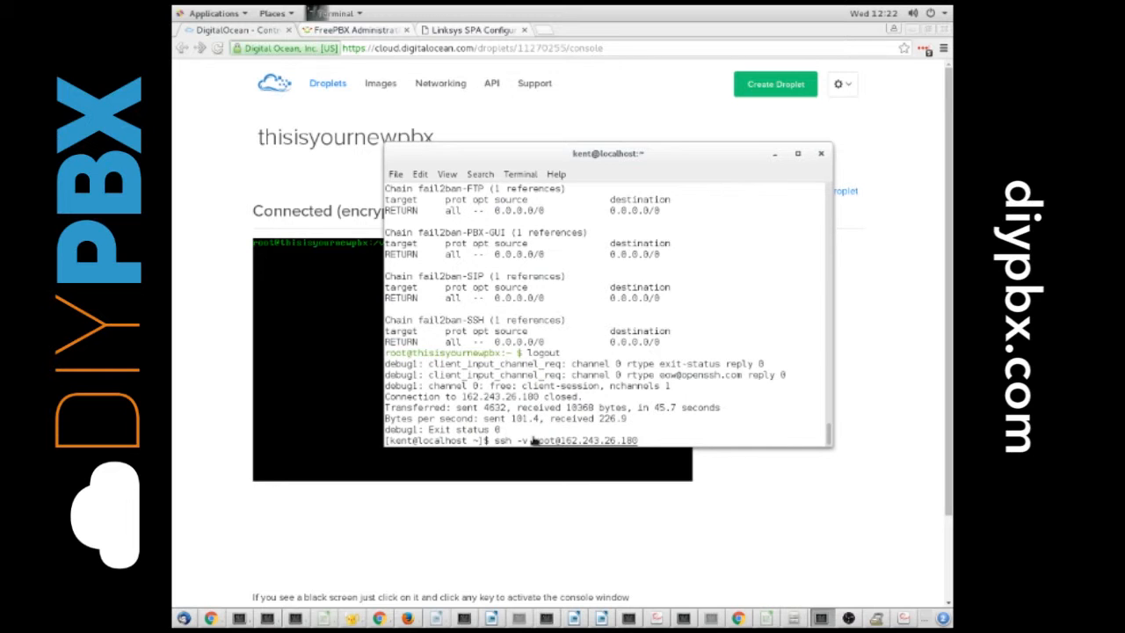
key("Return")
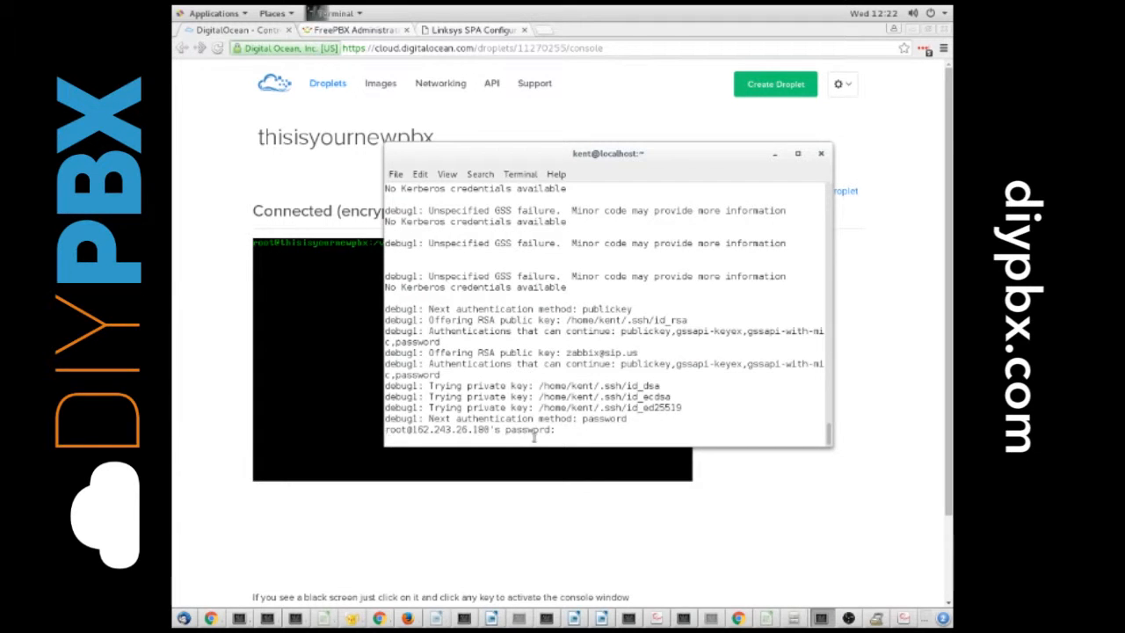
key("Return")
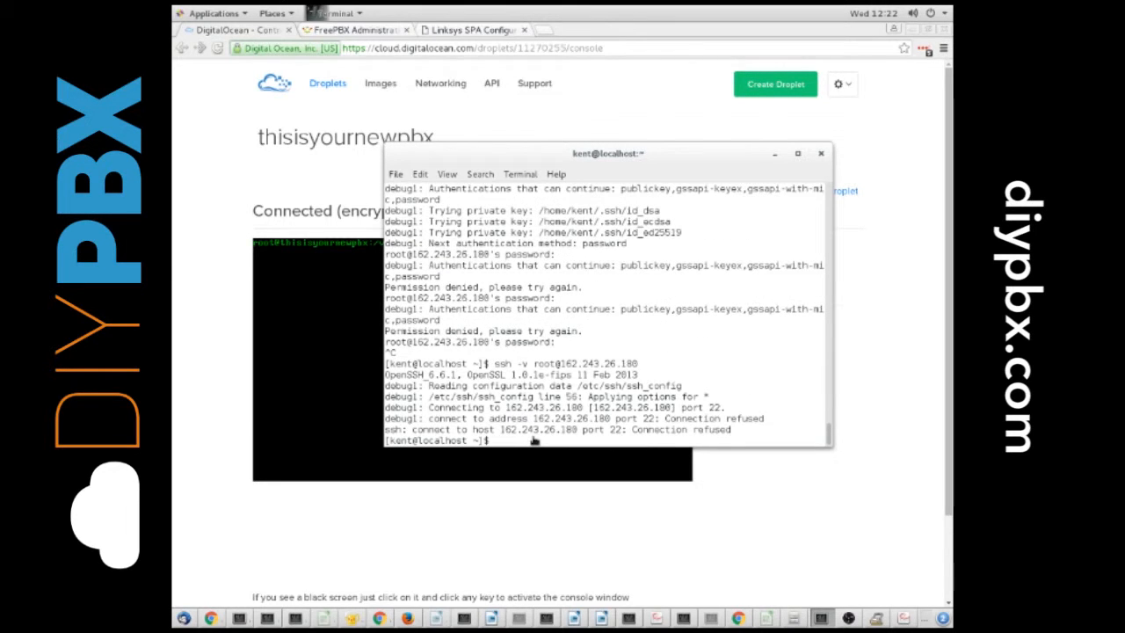
mouse_move(362, 396)
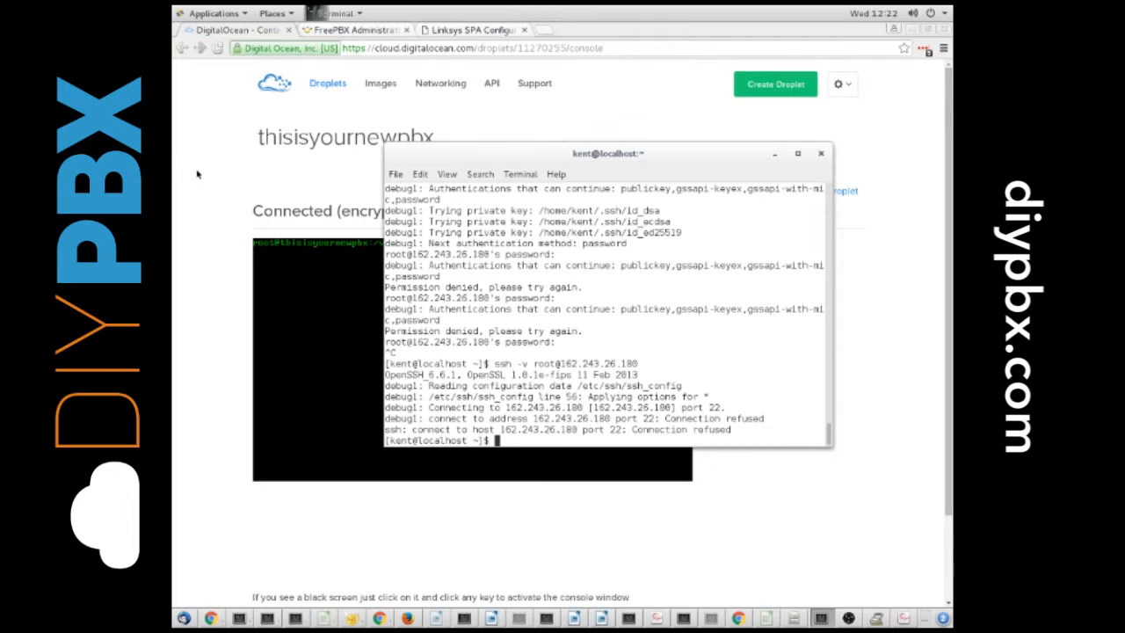
mouse_move(225, 230)
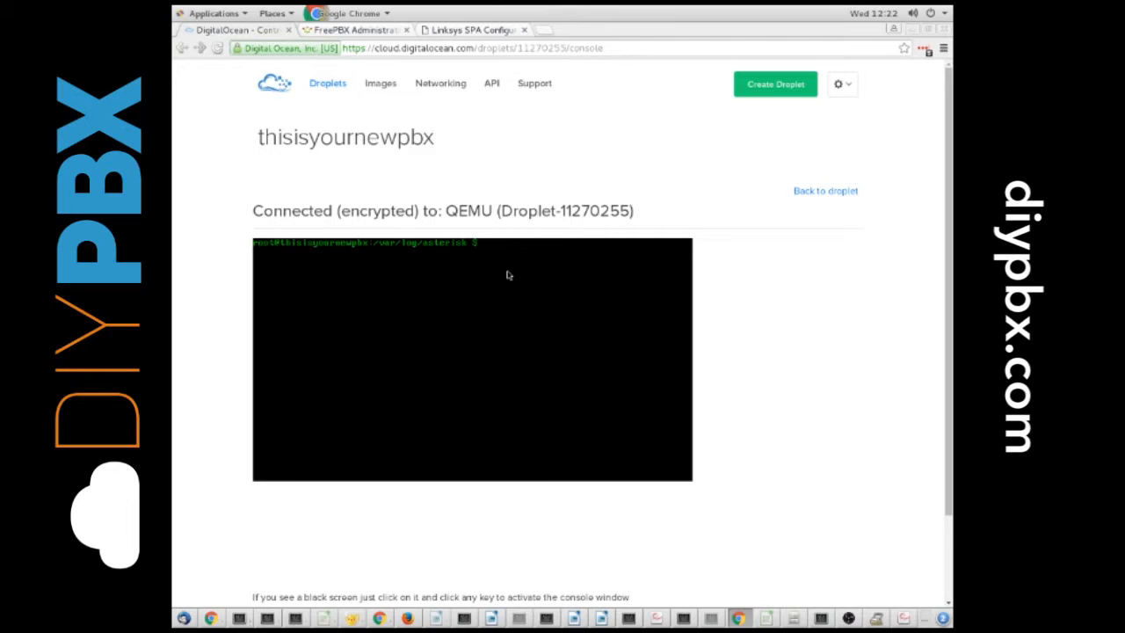
In the droplet console, list iptables rules showing the ban and check fail2ban-client status
type("iptables")
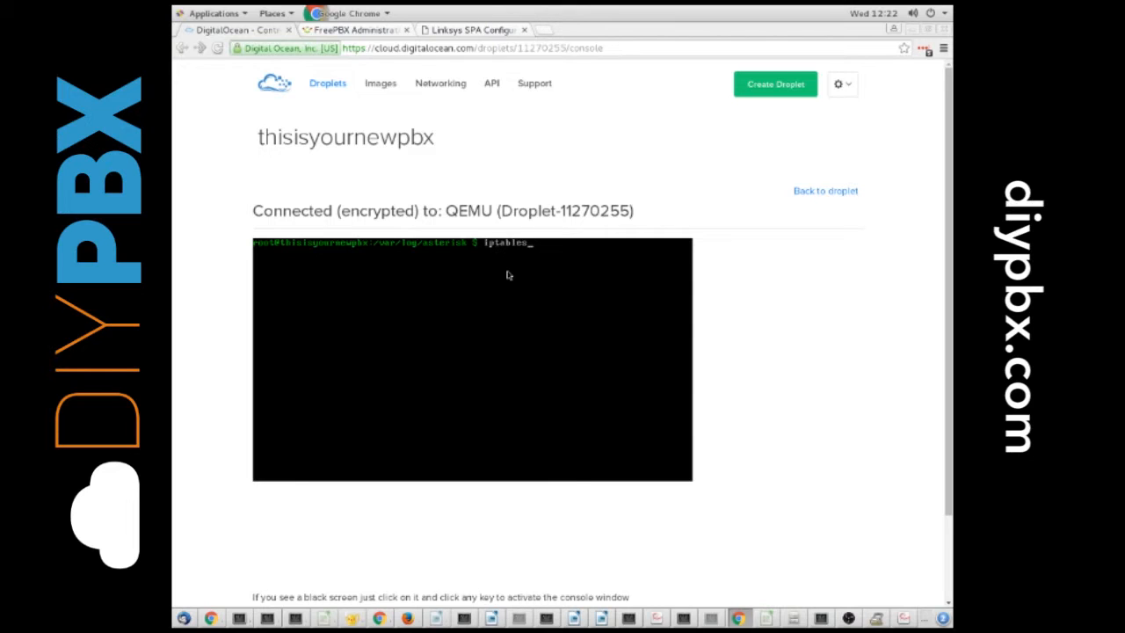
type("-L -")
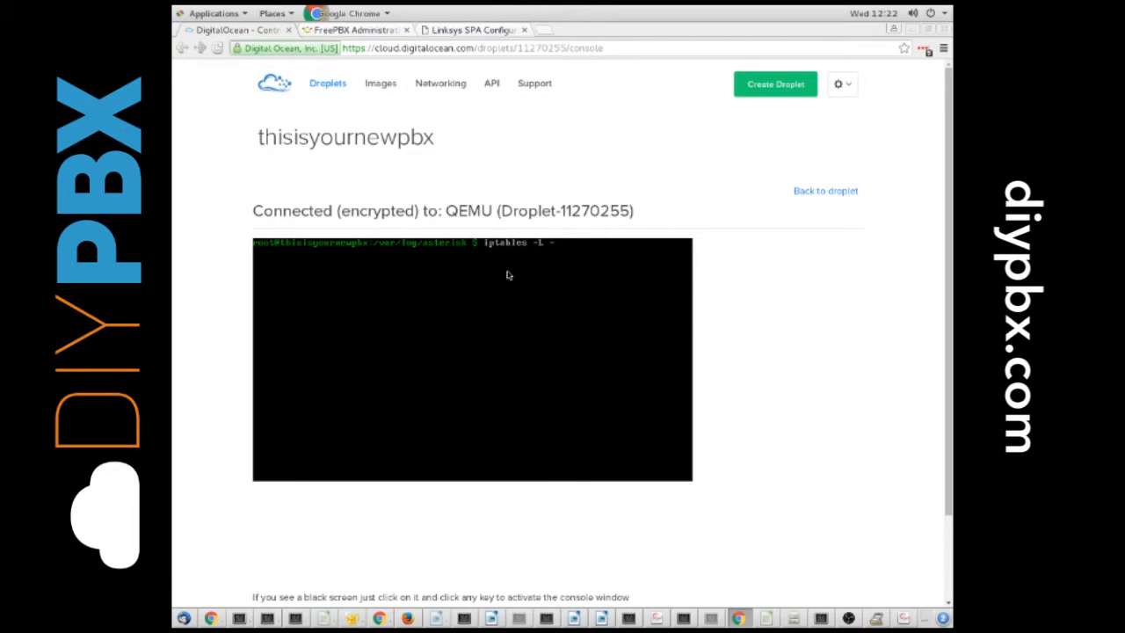
type("n")
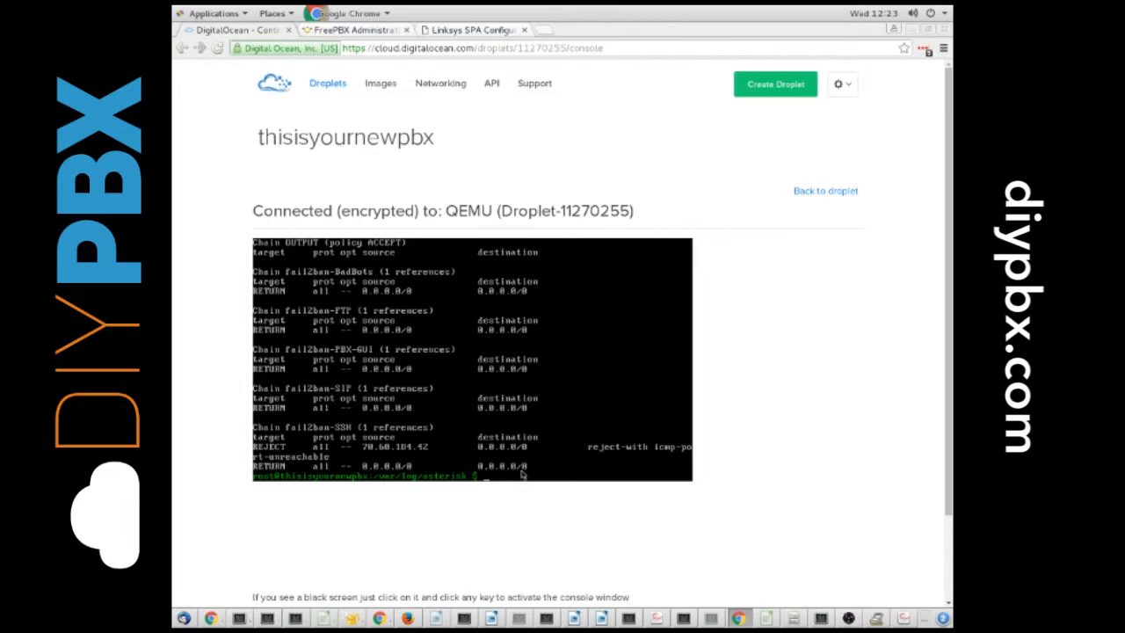
type("iptables -L -n")
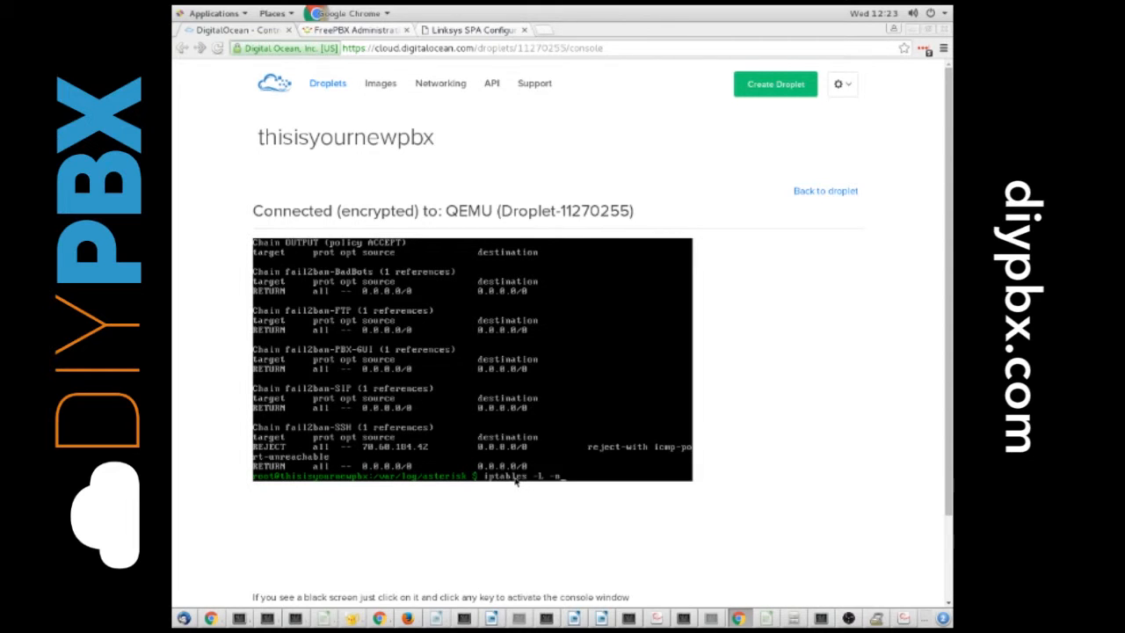
type("fail2ban-client status")
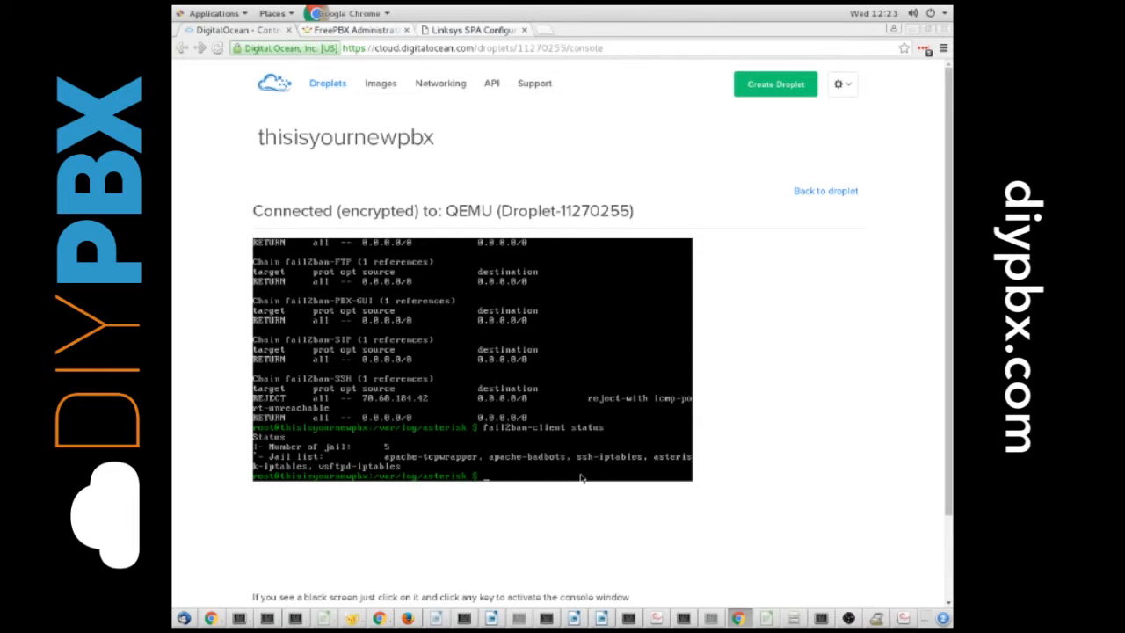
Unban 70.60.184.42 from the ssh-iptables jail and verify with iptables -L -n
type("fail2ban-client set ssh-iptables unbanip 70.60.184.42")
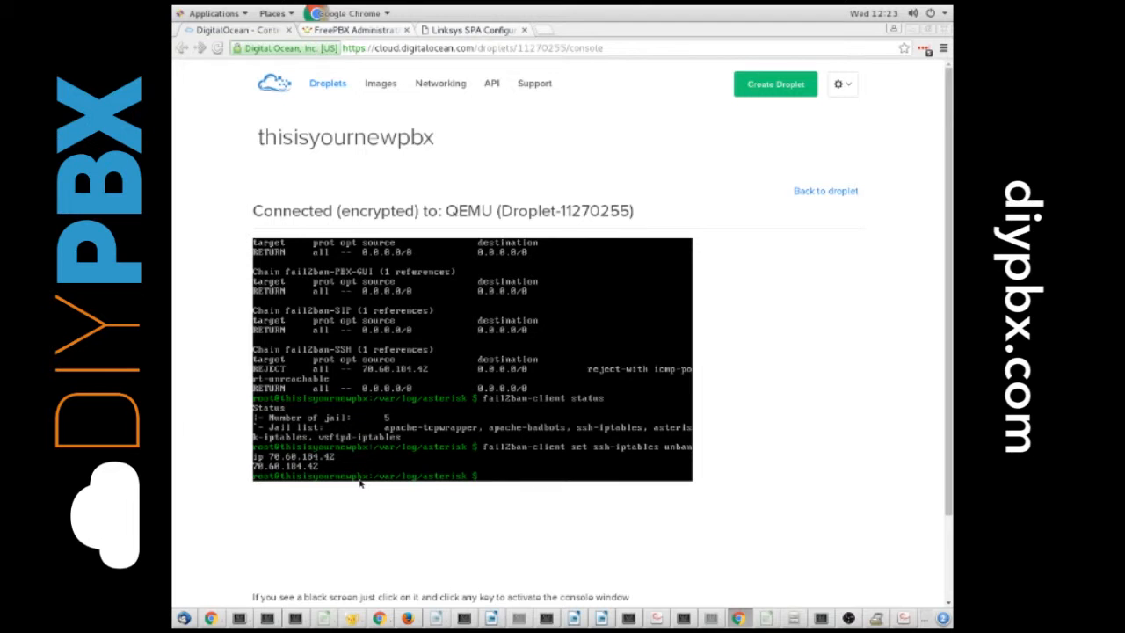
type("iptables -L -n")
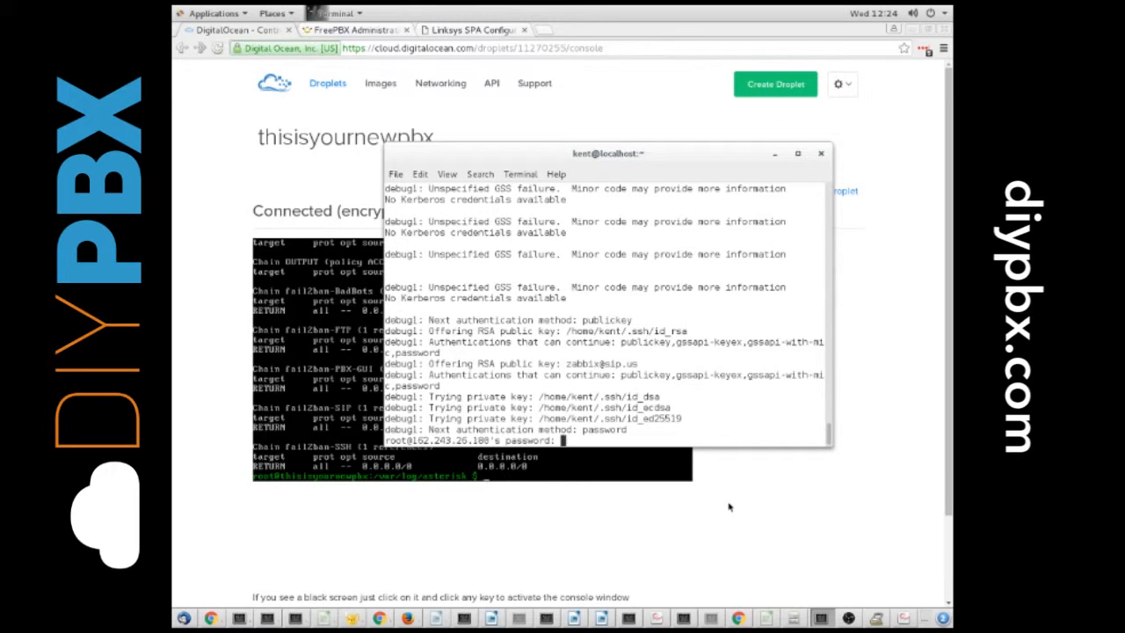
Enter the root password to log back in, then run the iptables rule listing
key("Return")
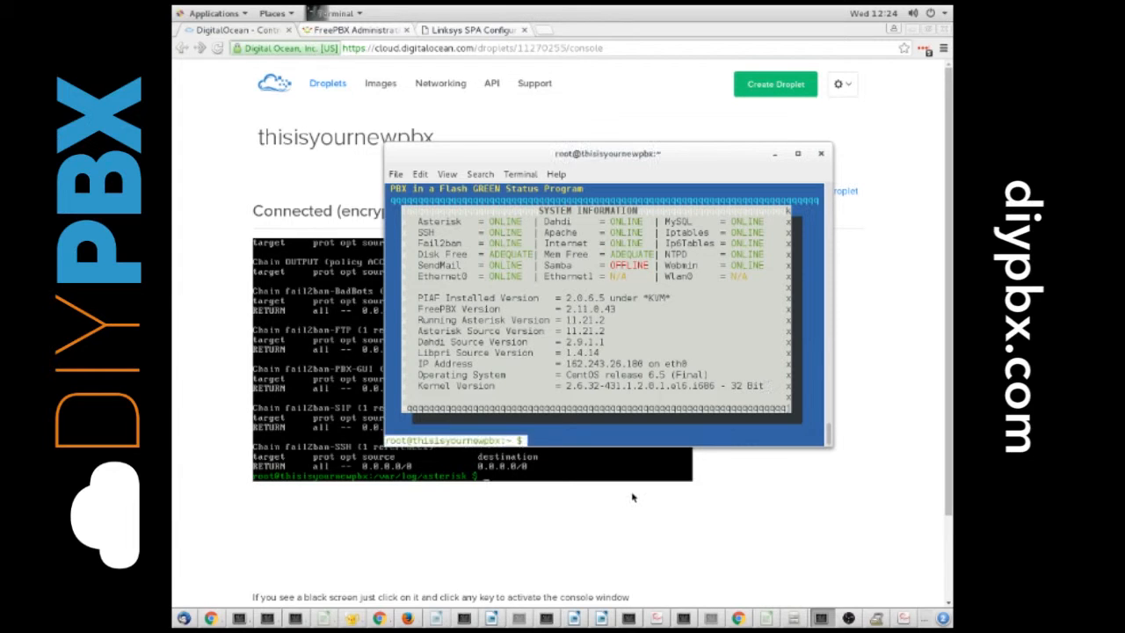
type("iptables -L -")
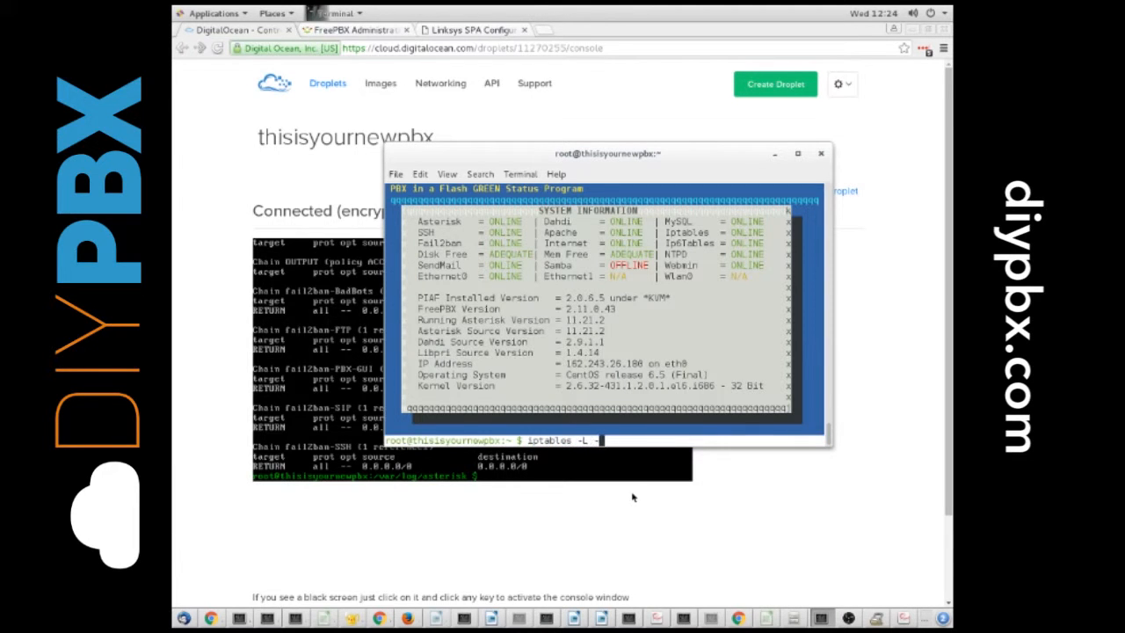
key("Return")
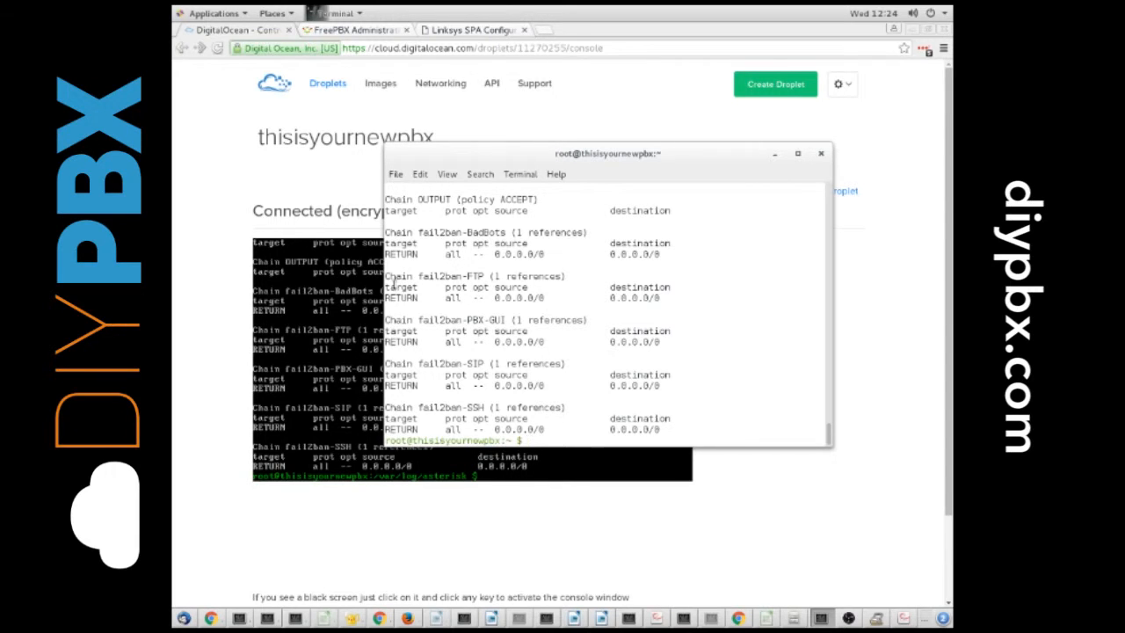
double_click(426, 276)
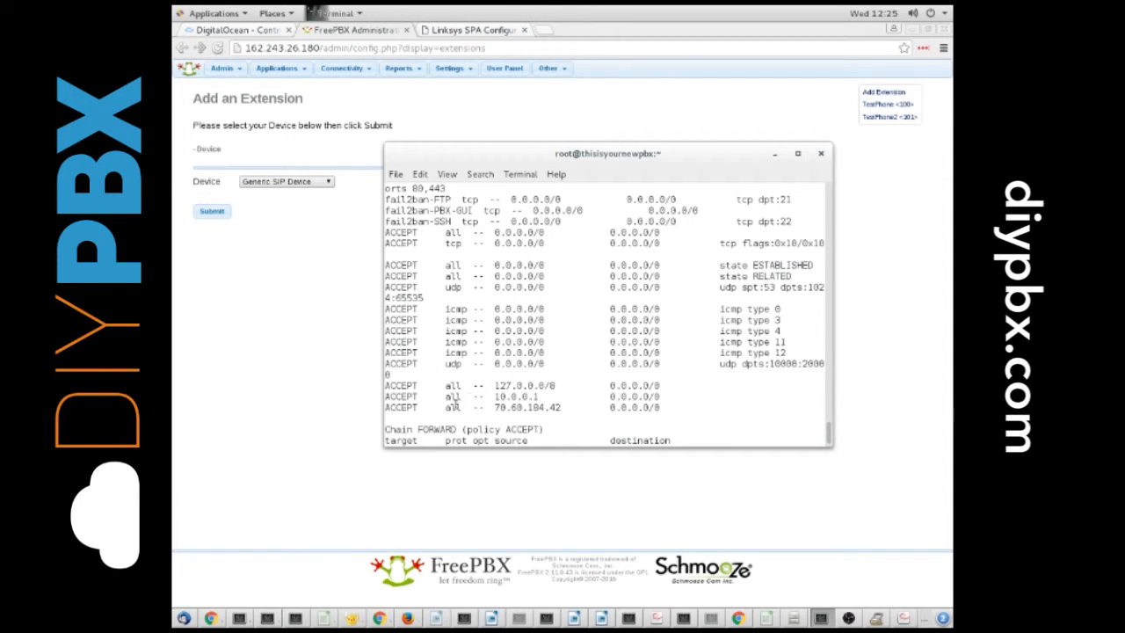
scroll("down", 3)
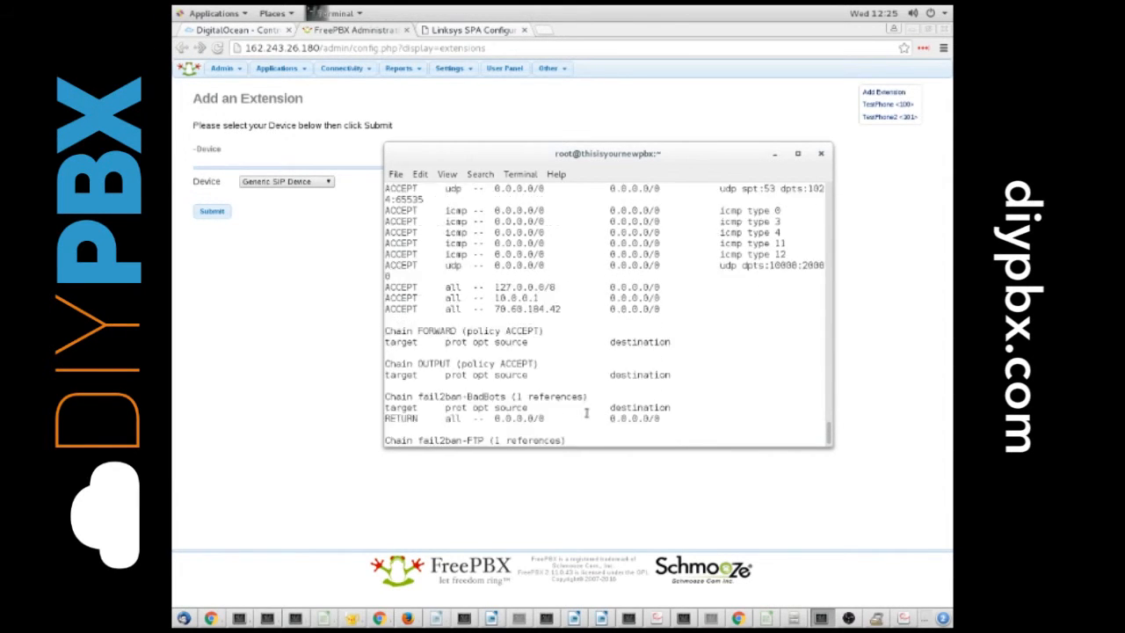
scroll("down", 3)
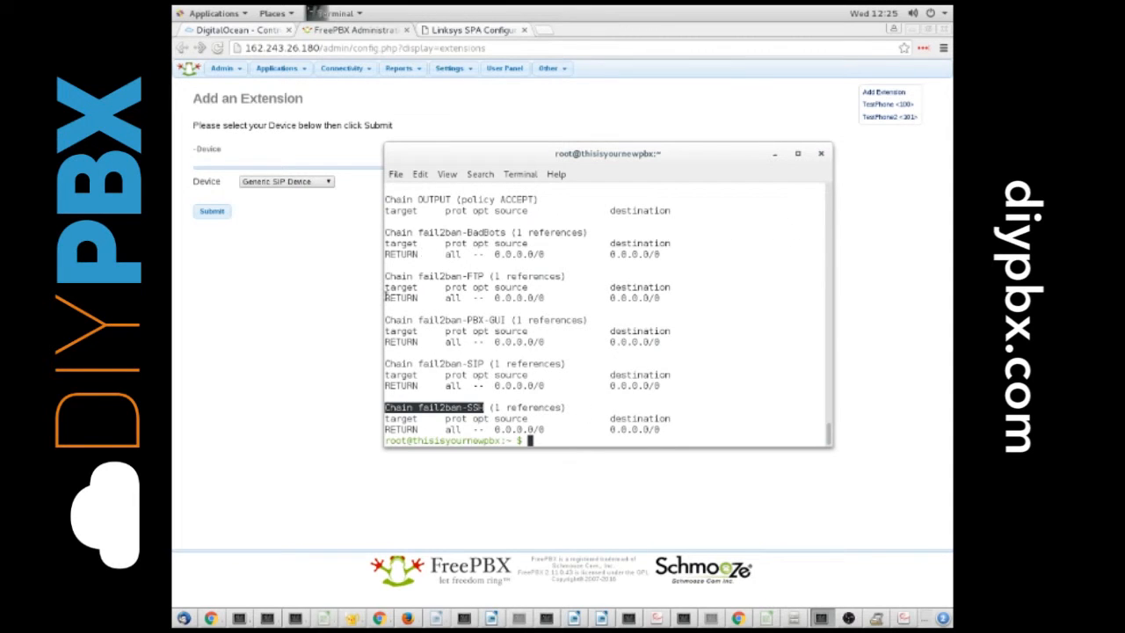